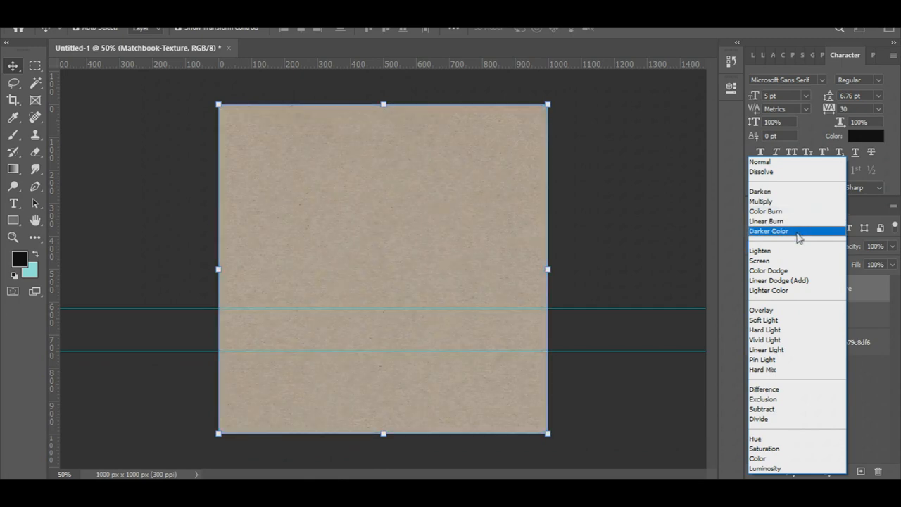
- Switch the Matchbook-Texture layer's blend mode to Multiply
click(762, 399)
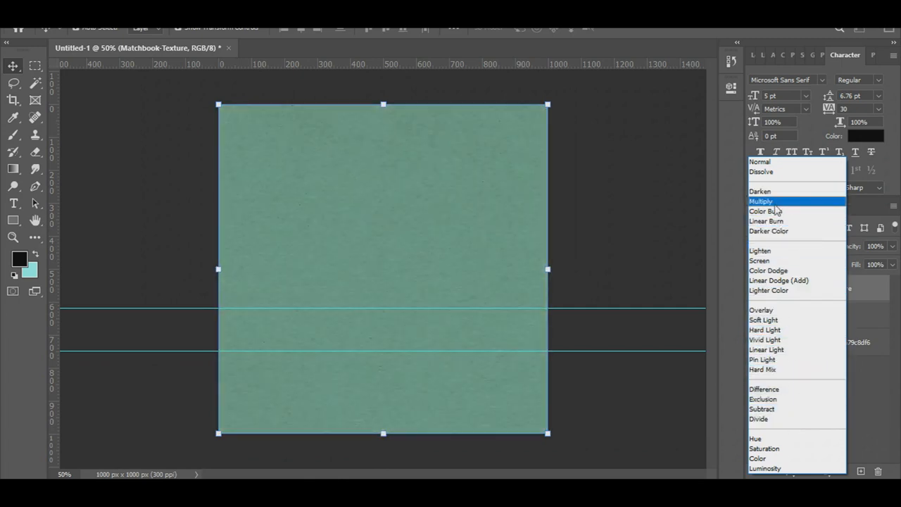
click(762, 201)
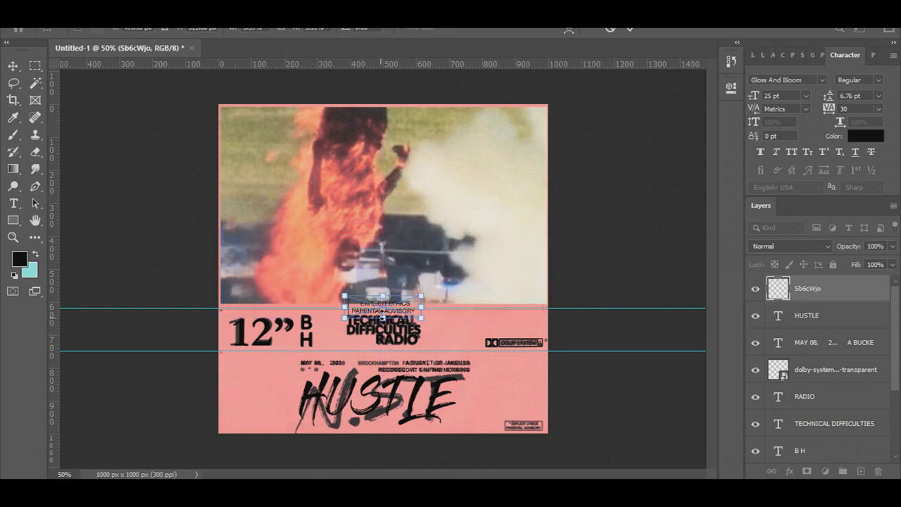
- Pan across the protest photo, then fit the canvas to the screen
drag(384, 313, 412, 313)
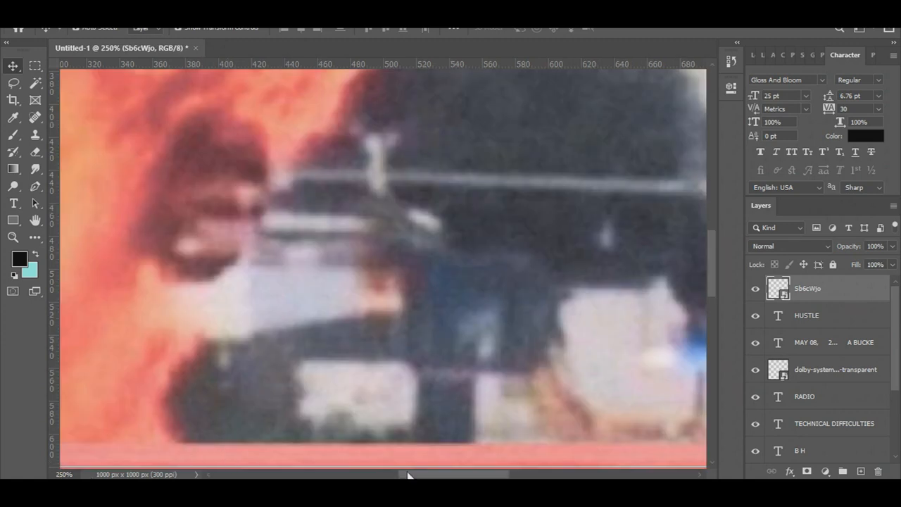
key(Ctrl+0)
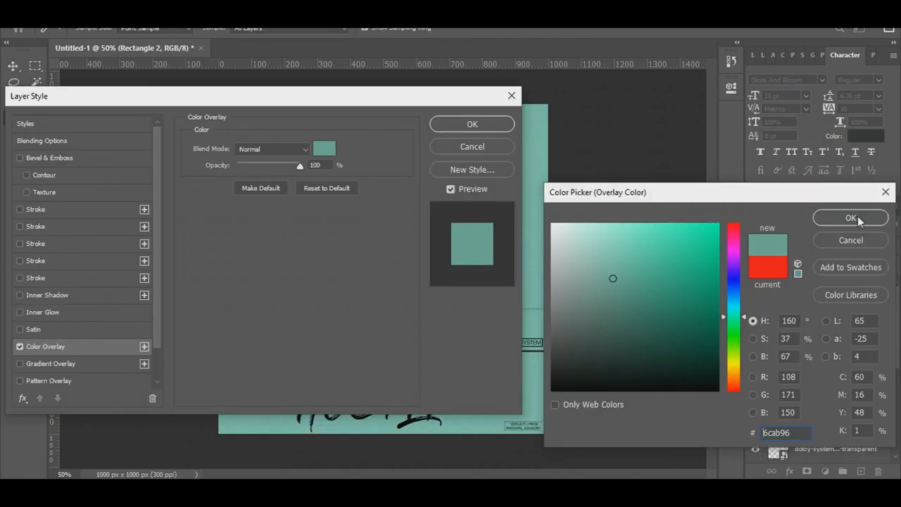
- Confirm teal 6cab96 as the Color Overlay on Rectangle 2
click(850, 218)
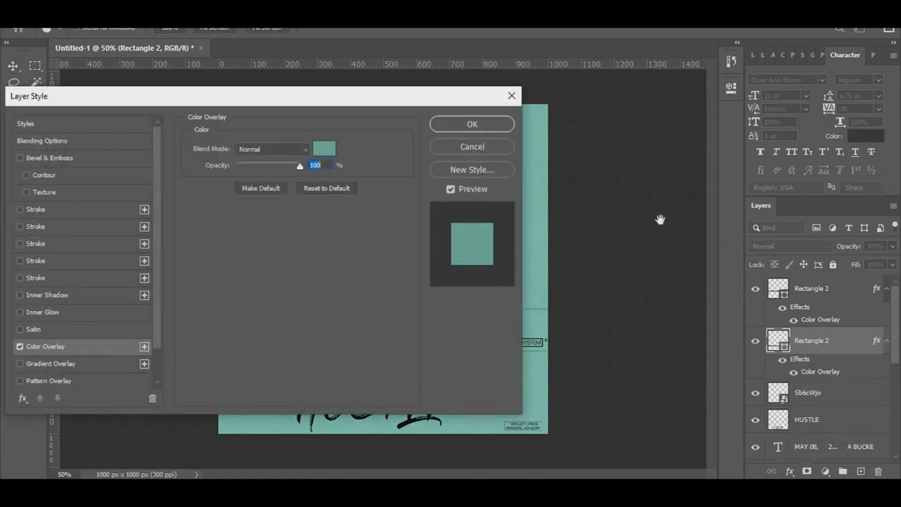
click(472, 124)
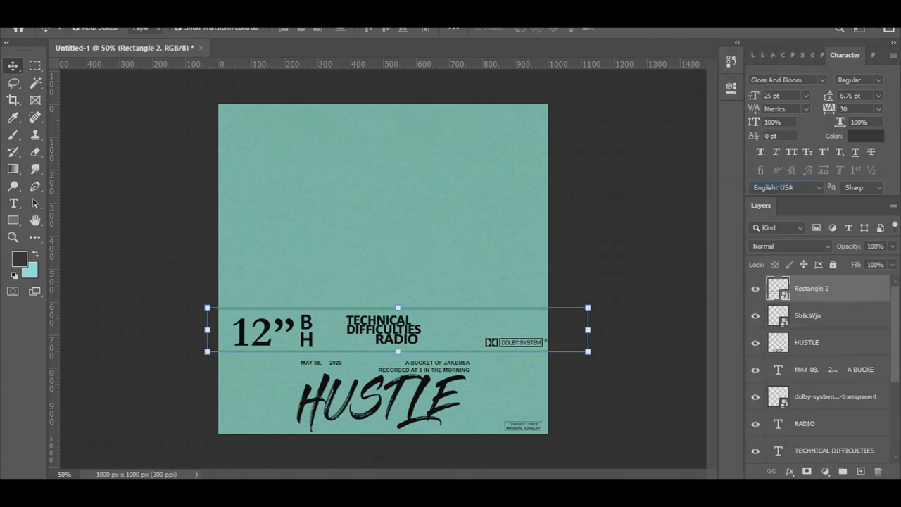
- Apply a Gaussian Blur of about 2.8 px to the card rectangle
click(211, 27)
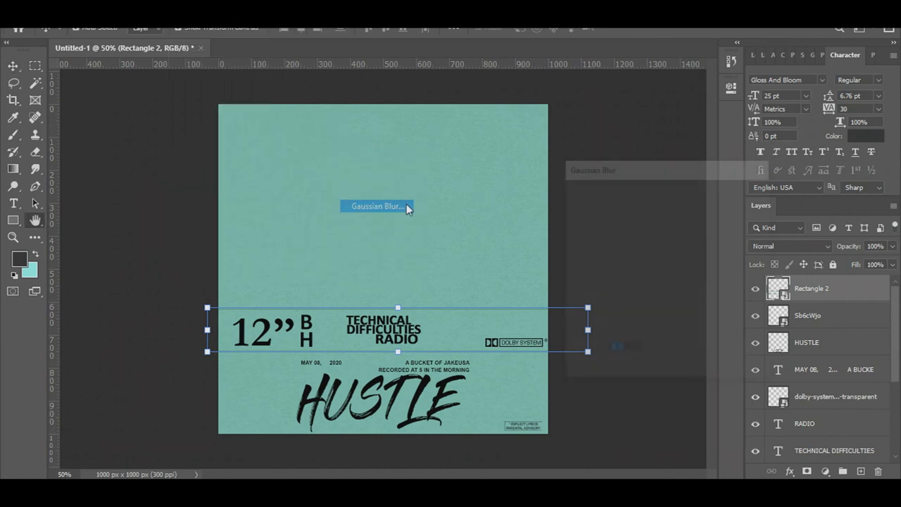
click(377, 206)
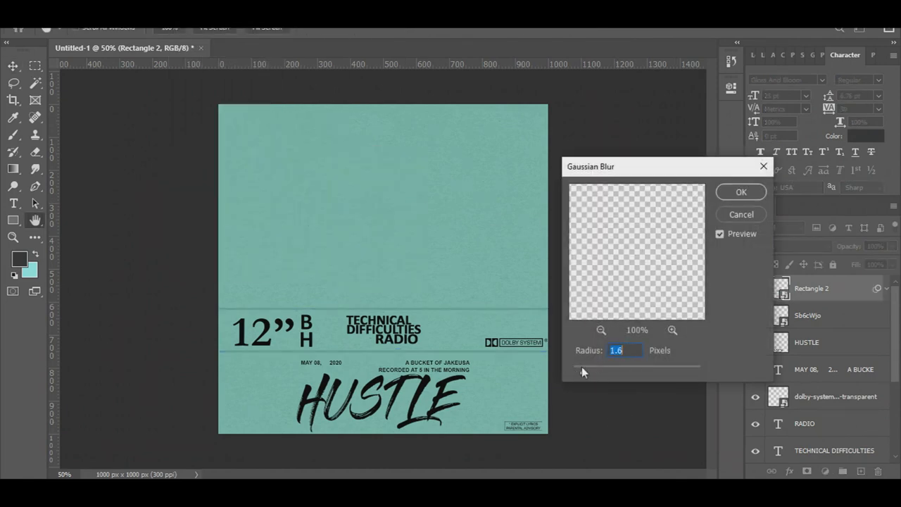
drag(584, 366, 593, 366)
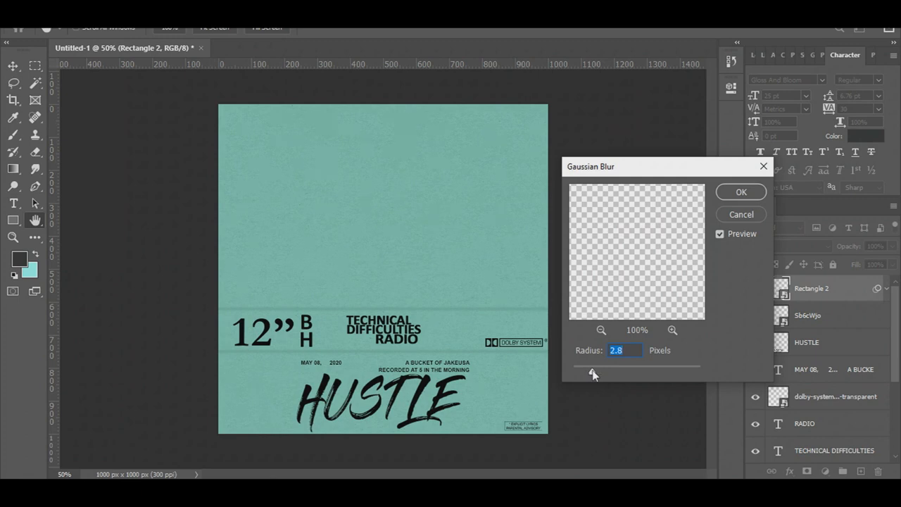
drag(593, 366, 595, 372)
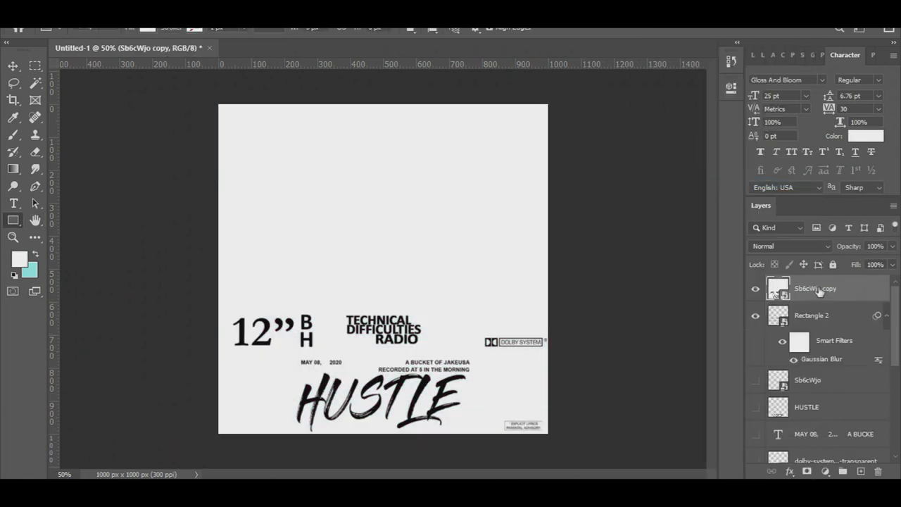
- Apply Threshold to the Sb6cWjo copy layer, settling the level at about 166
right_click(815, 288)
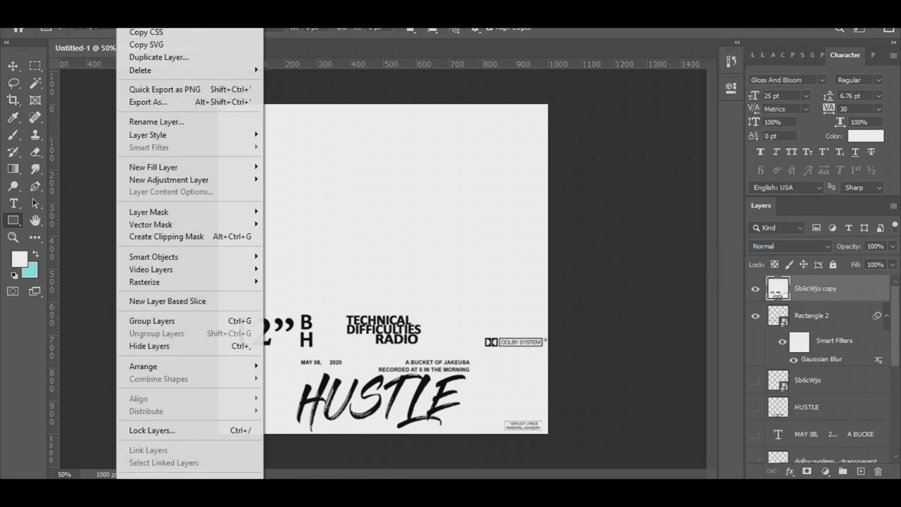
mouse_move(287, 219)
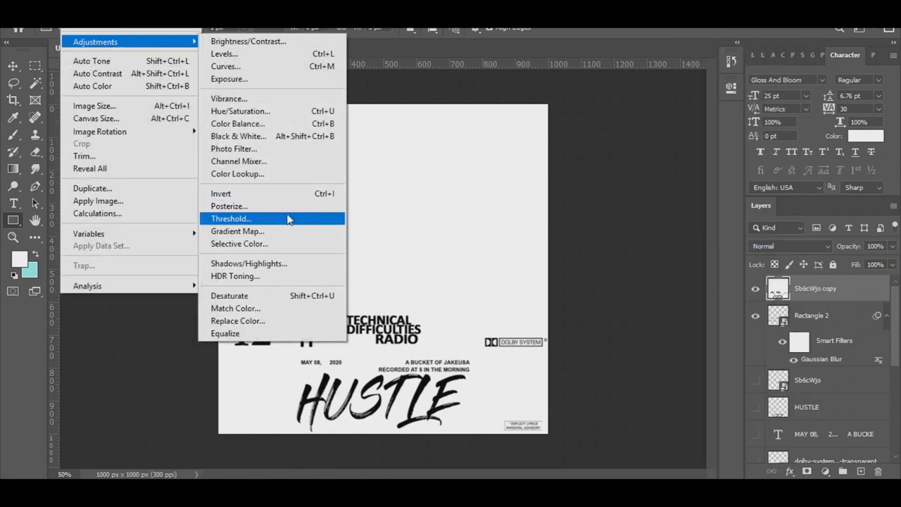
click(231, 219)
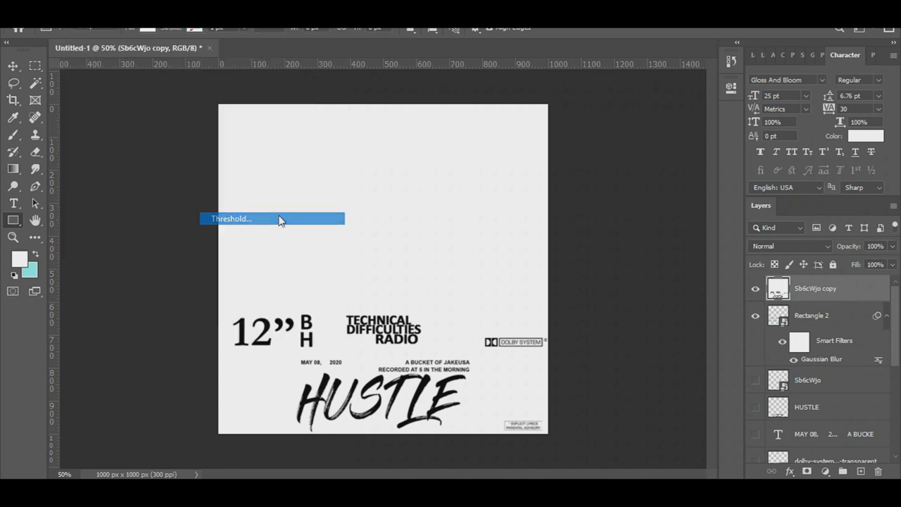
click(231, 218)
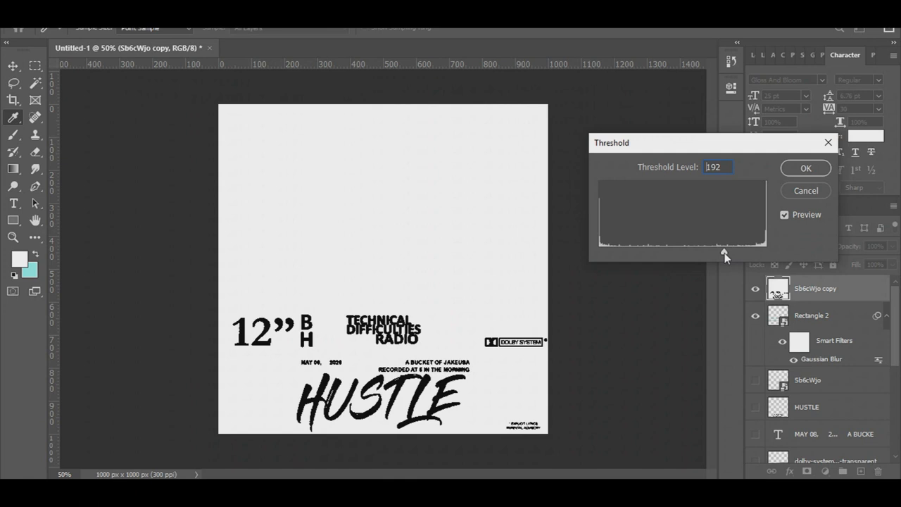
drag(719, 254, 731, 254)
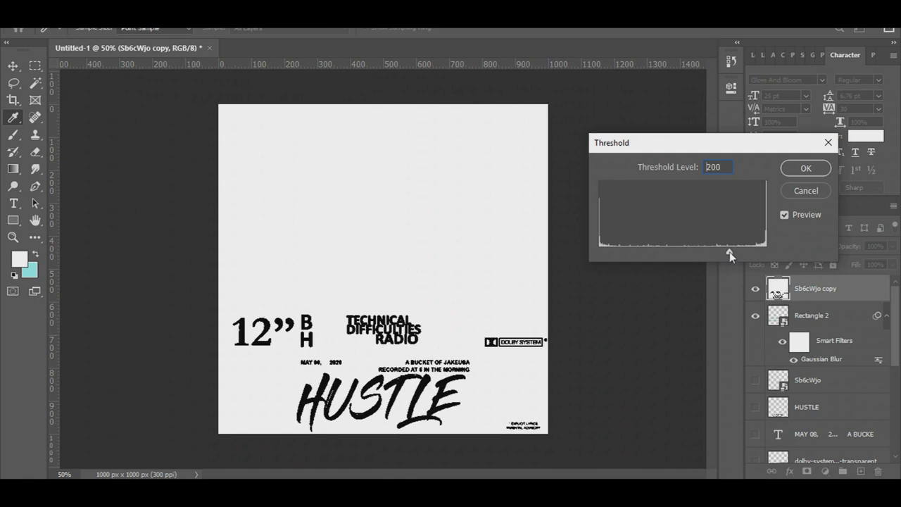
drag(731, 254, 708, 253)
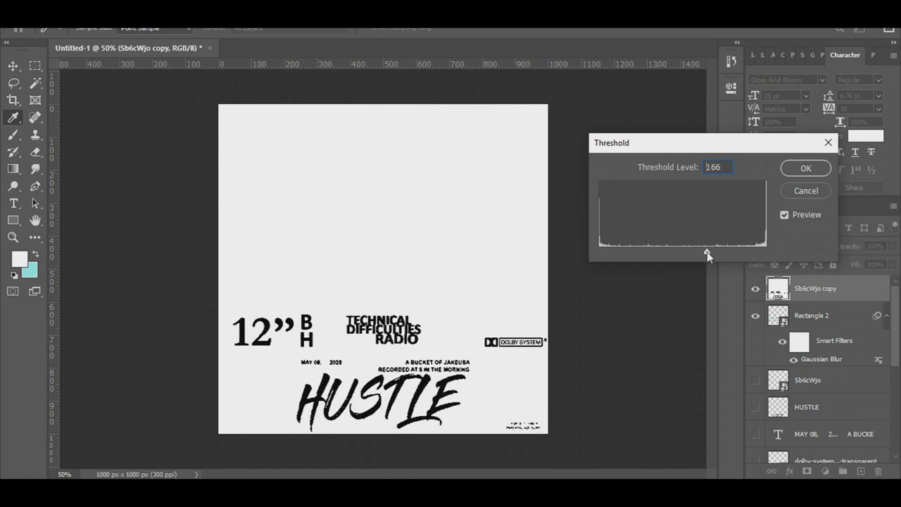
drag(708, 252, 714, 252)
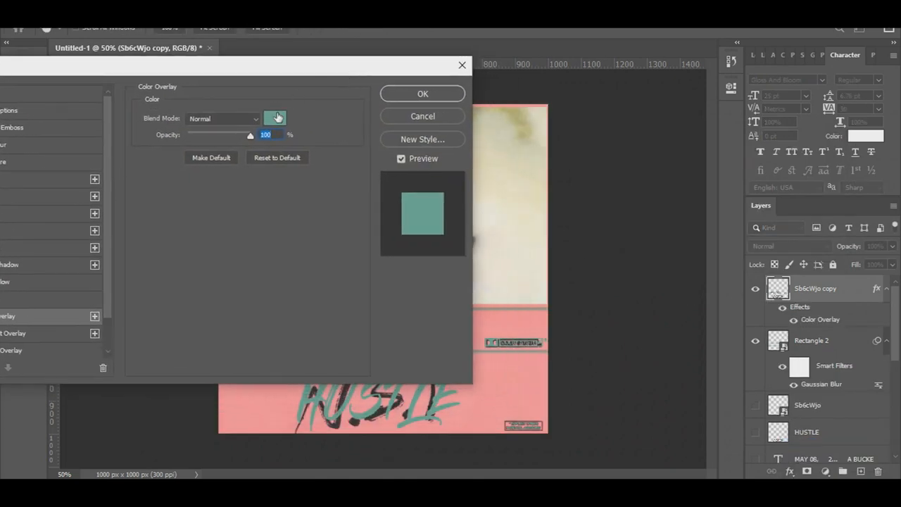
- Tint the Sb6cWjo copy near-black with Color Overlay and blur it at radius 0.5
click(275, 118)
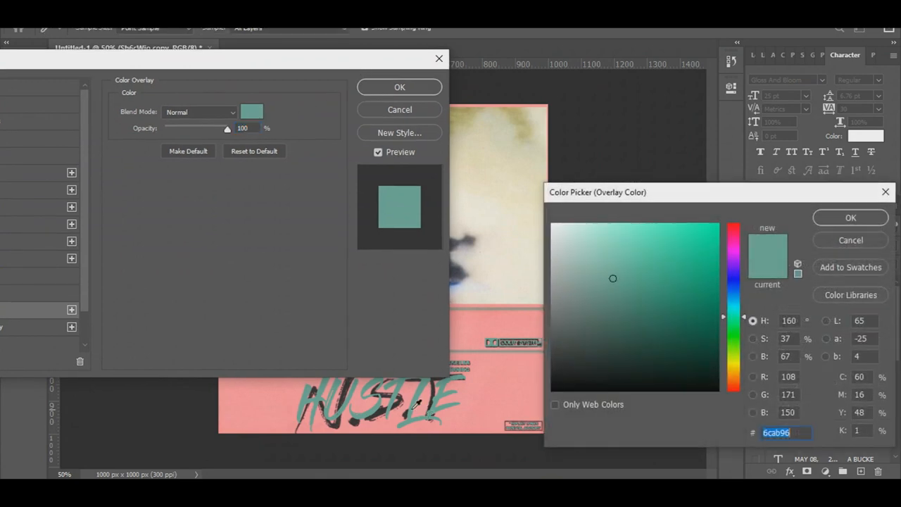
click(569, 354)
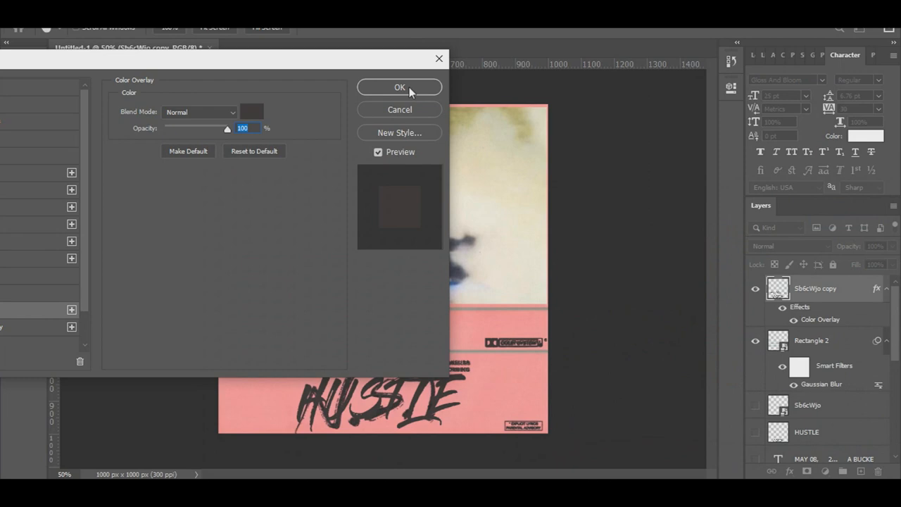
click(399, 88)
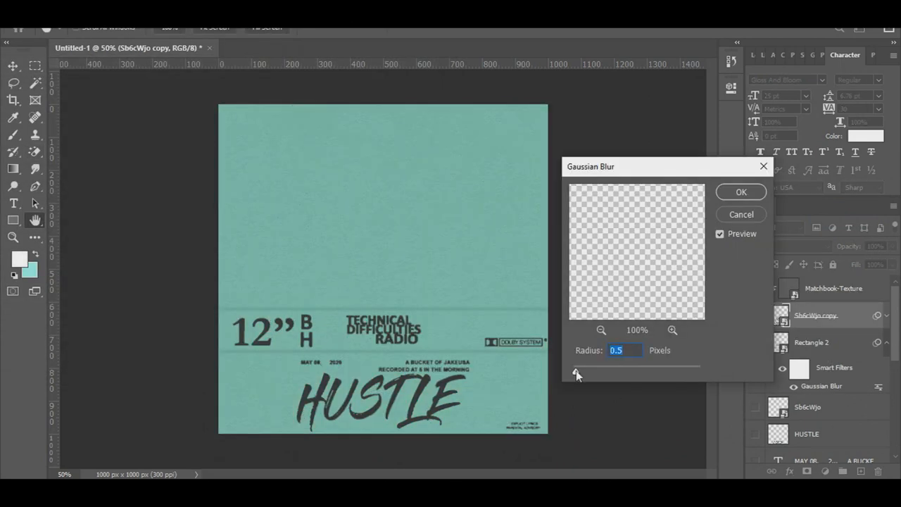
click(620, 350)
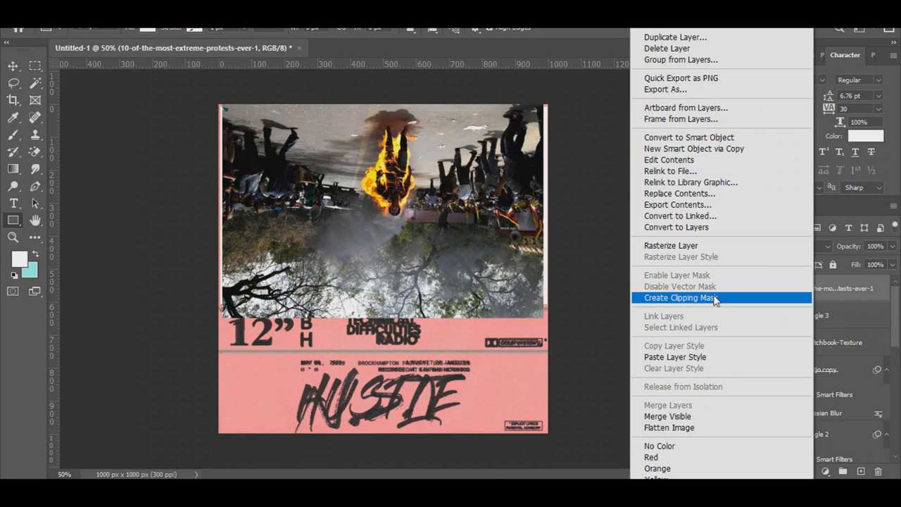
- Clip the protest photo layer to the card layer below
click(680, 297)
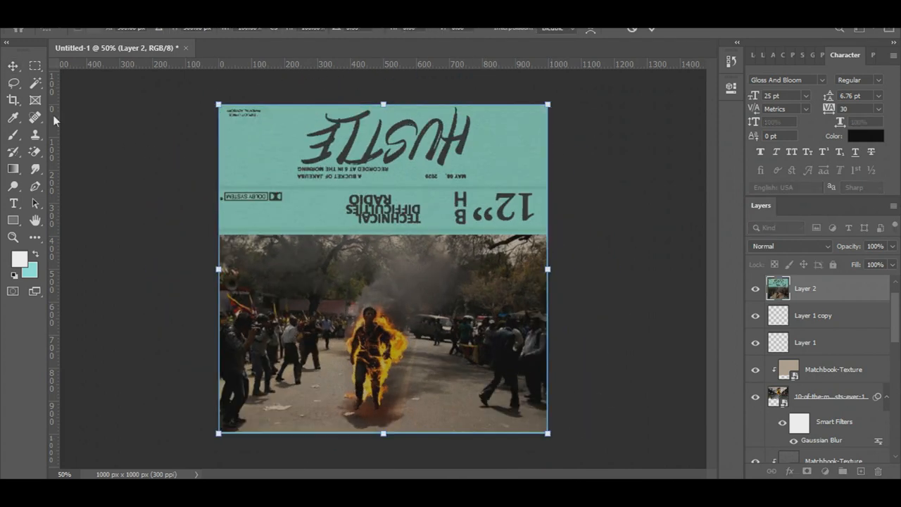
- Desaturate the Matchbook-Texture layer with Hue/Saturation at Saturation -100
double_click(821, 440)
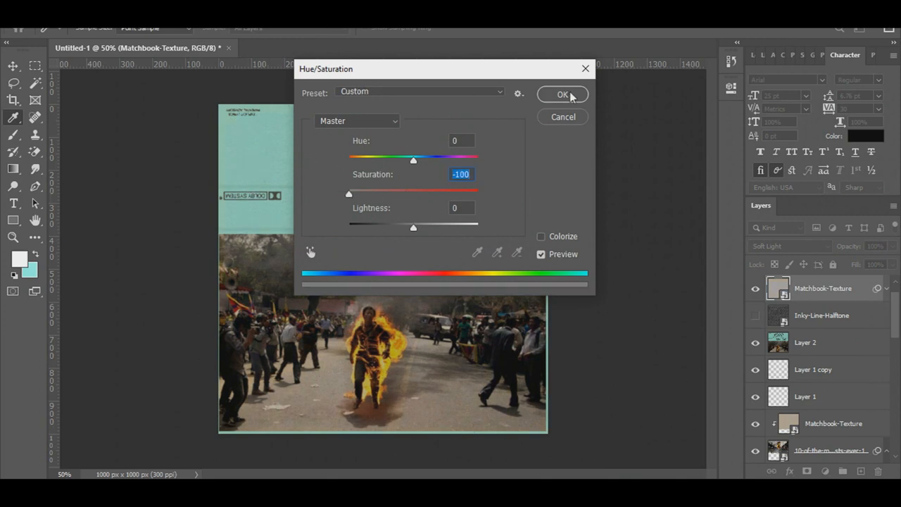
click(562, 95)
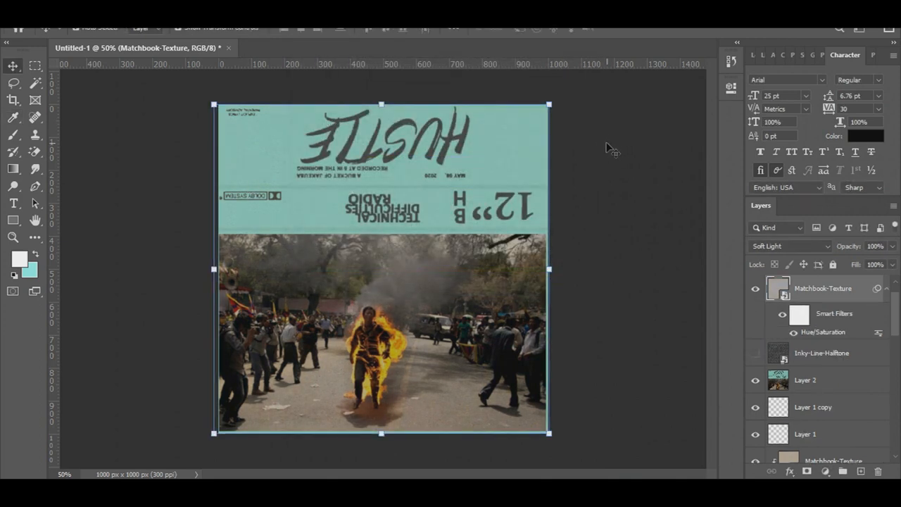